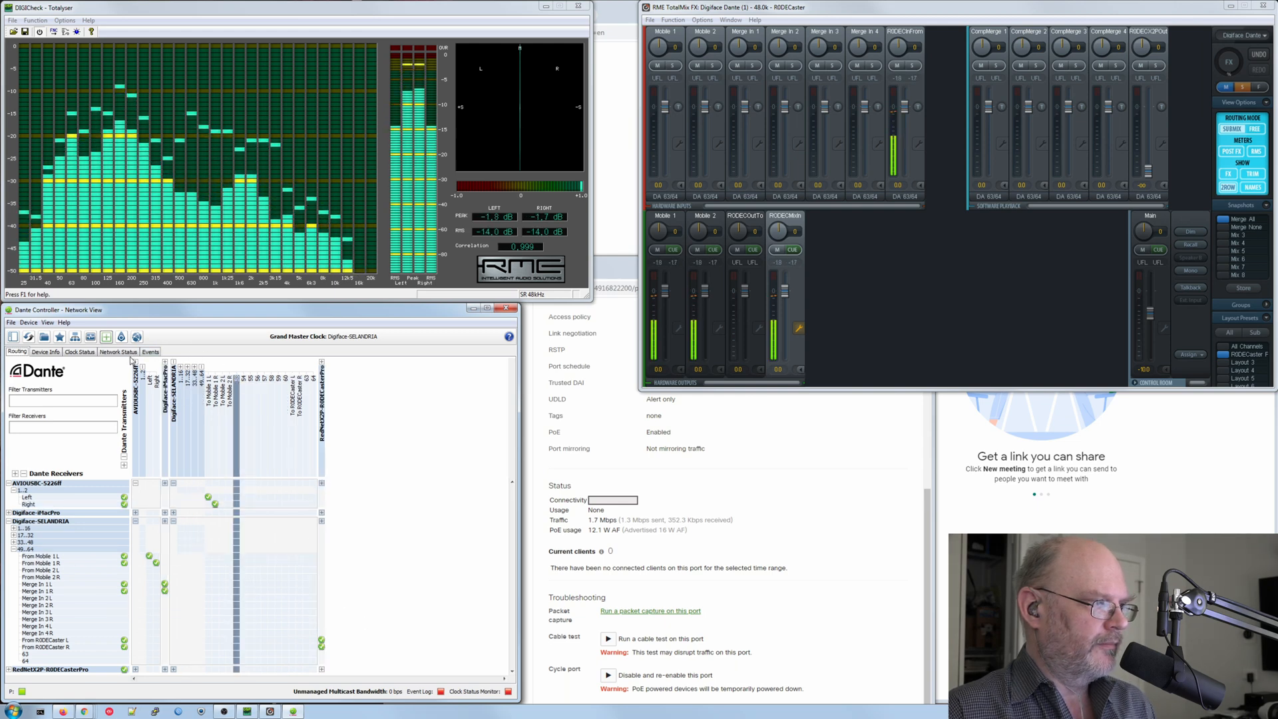
click(151, 351)
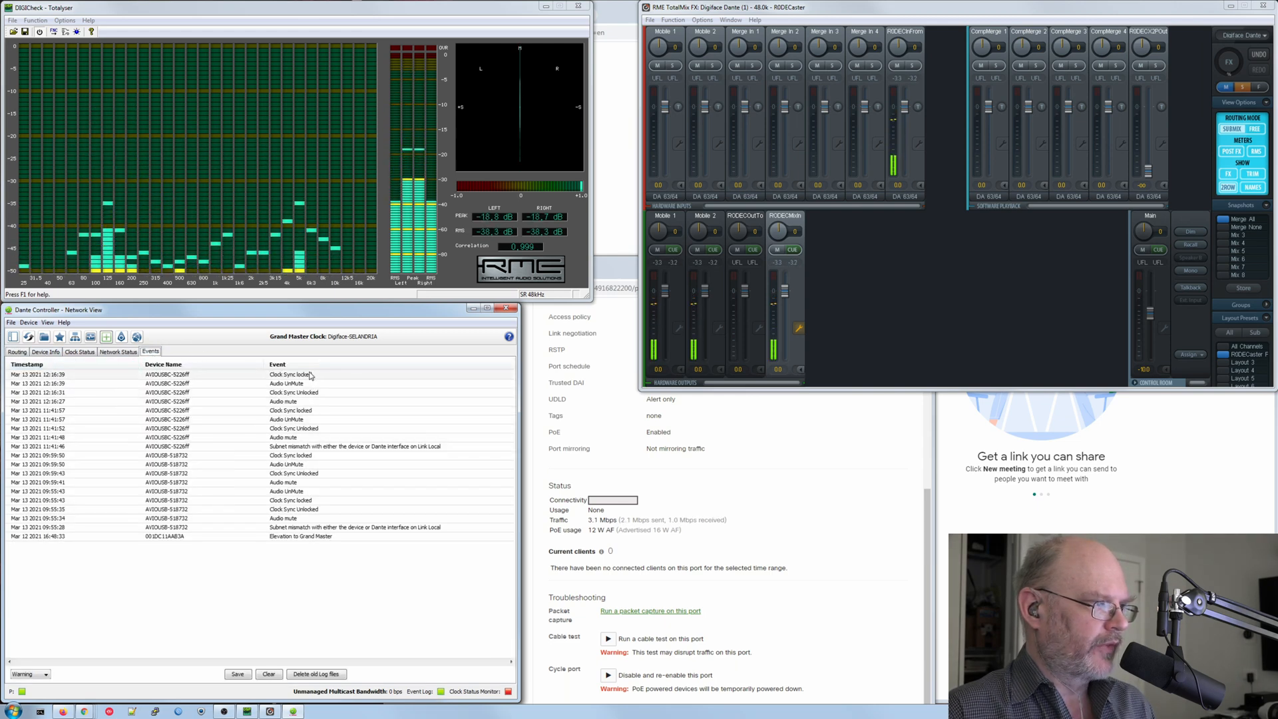
click(16, 352)
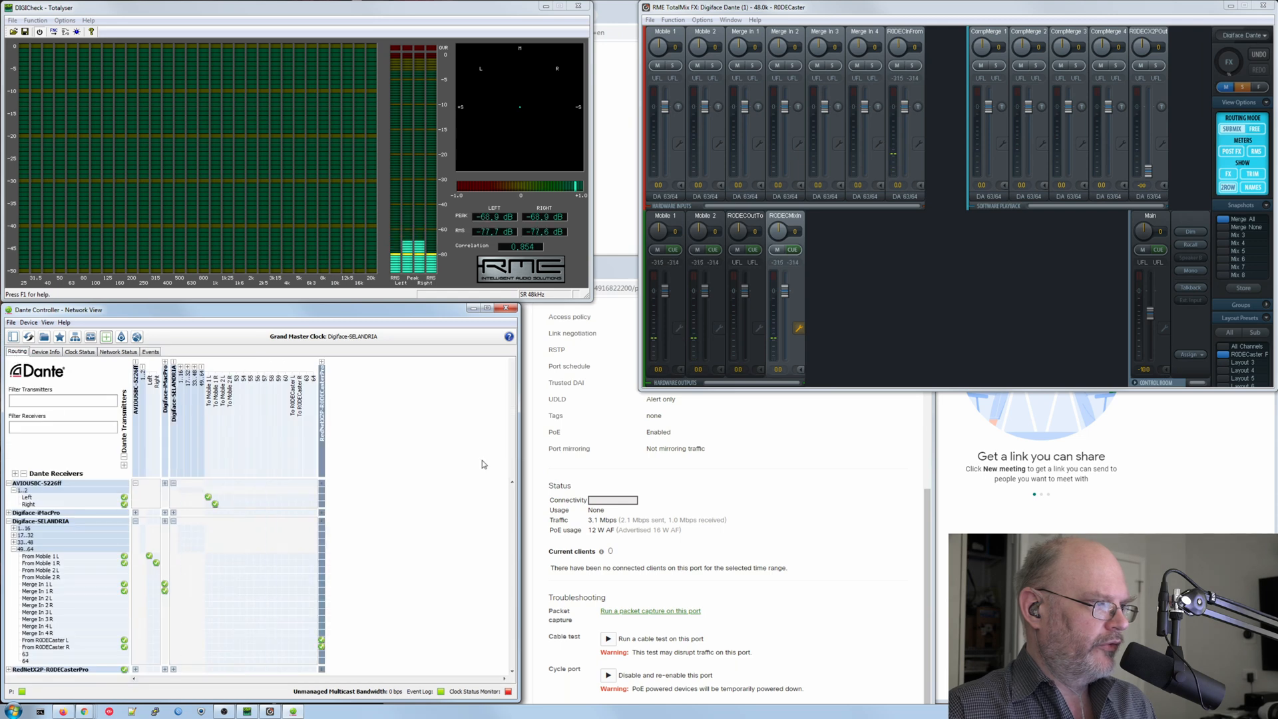